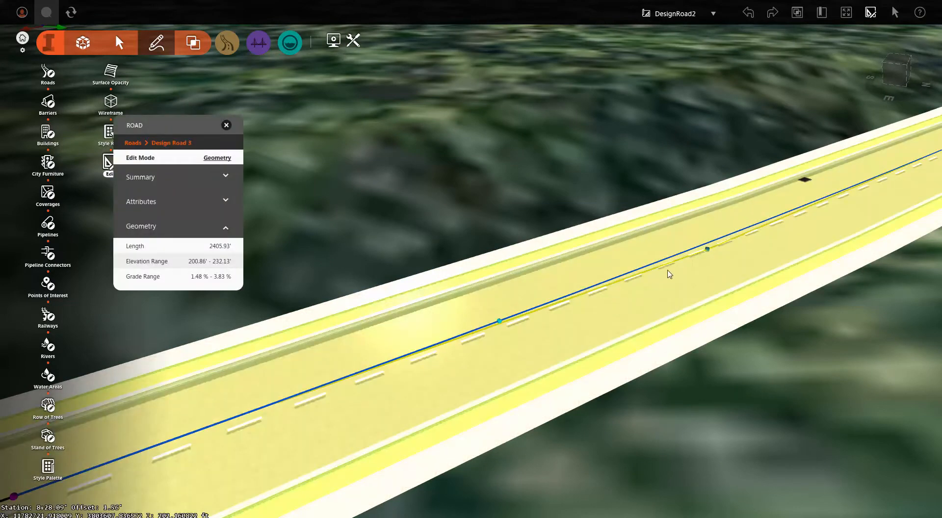
pyautogui.moveTo(501, 326)
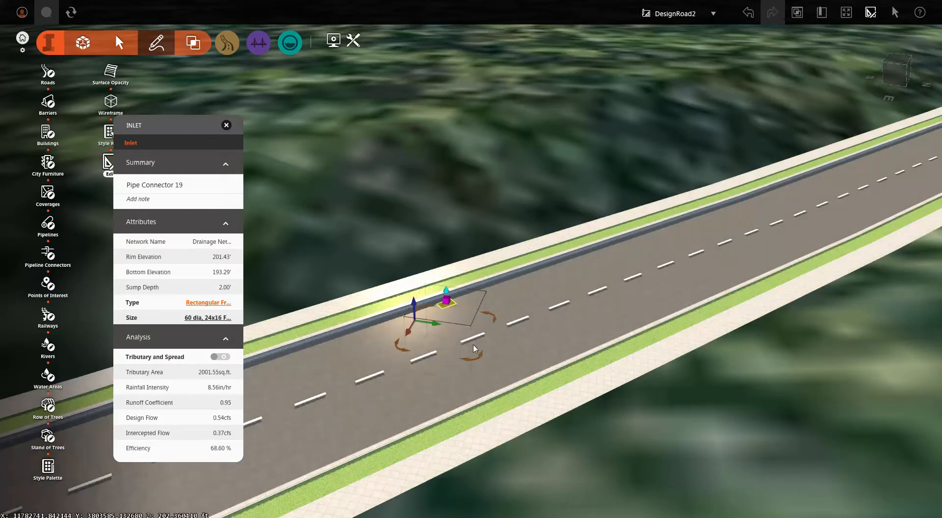
# - Set the inlet down at its new position along the design road
pyautogui.click(225, 124)
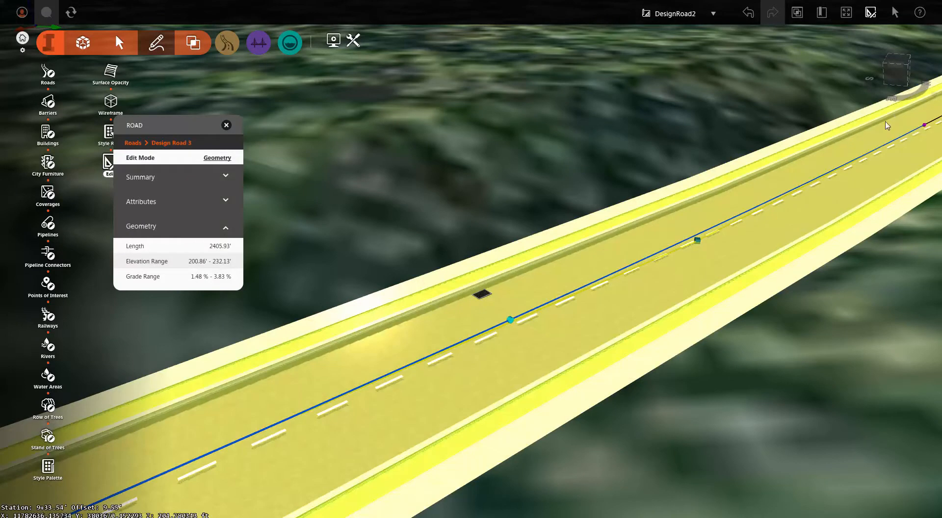
pyautogui.moveTo(915, 131)
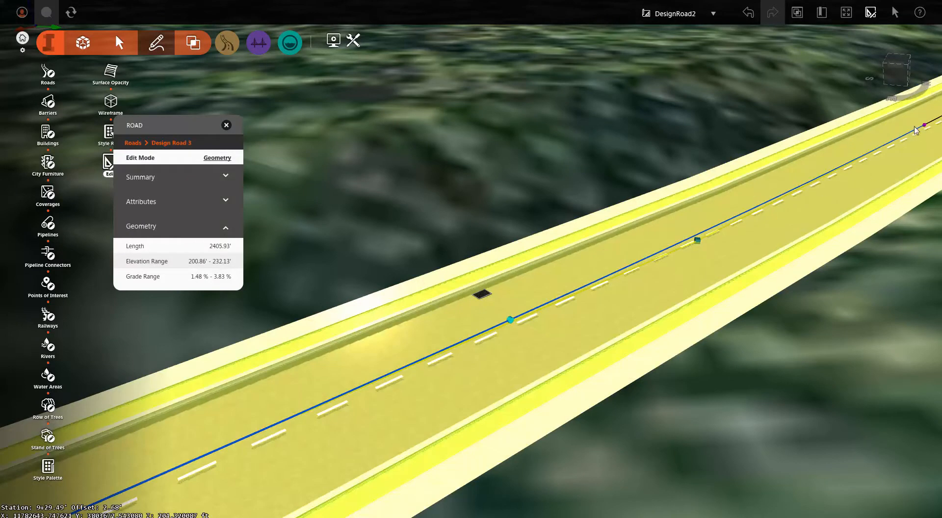
pyautogui.moveTo(826, 155)
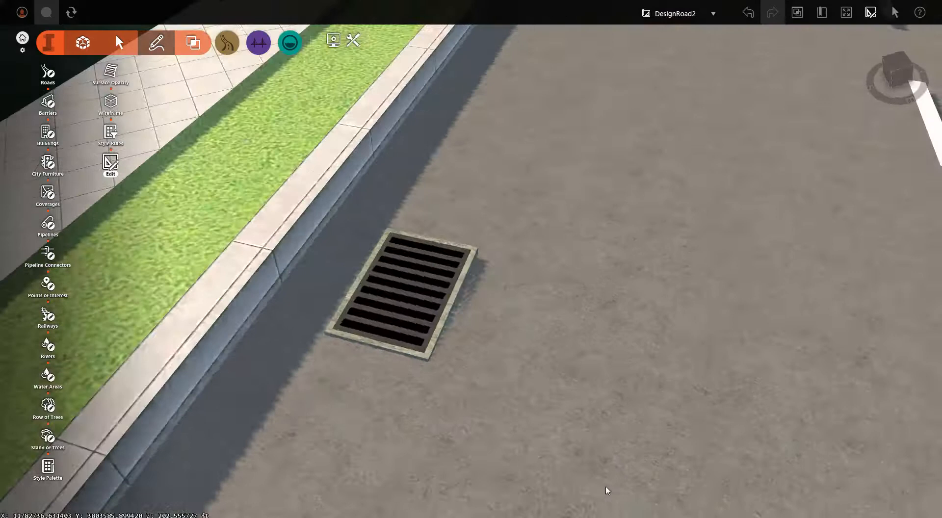
# - Select the drainage inlet to show its INLET card with 0.82 cfs from 2034.77 sq ft
pyautogui.click(397, 288)
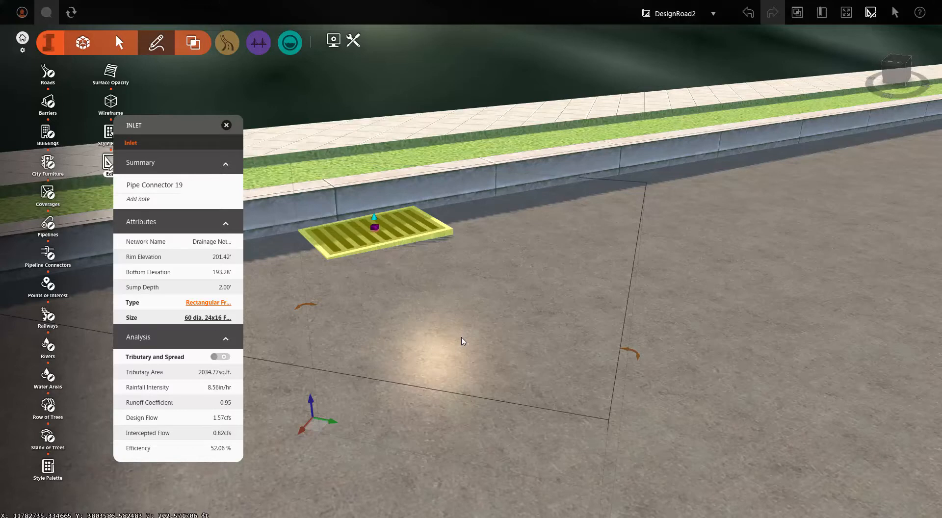
pyautogui.moveTo(498, 156)
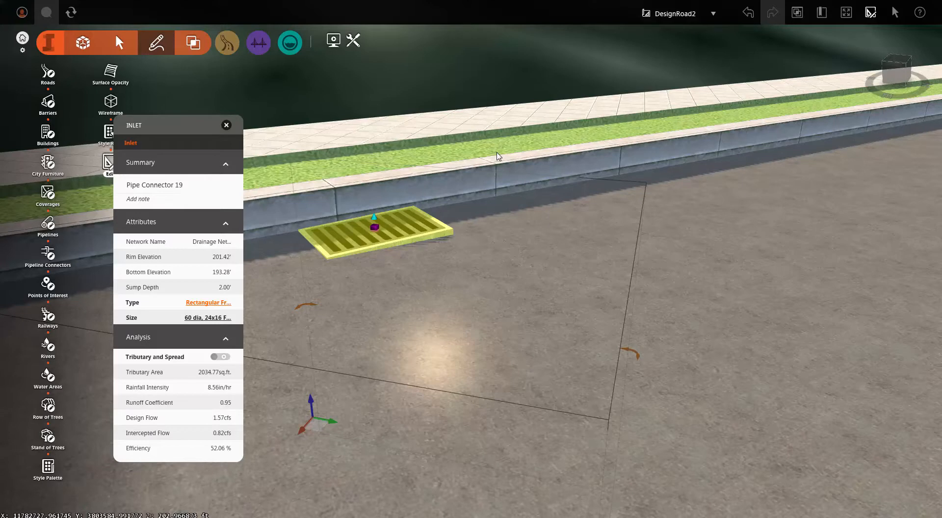
# - Bring up Pipe Connector 19's full property sheet, listing Top Longitudinal Slope 0.038
pyautogui.rightClick(396, 231)
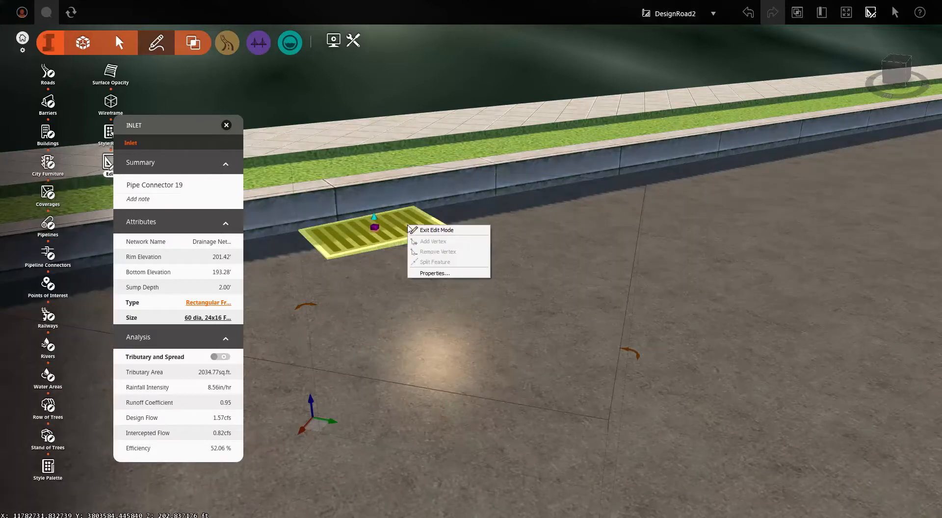
pyautogui.click(434, 274)
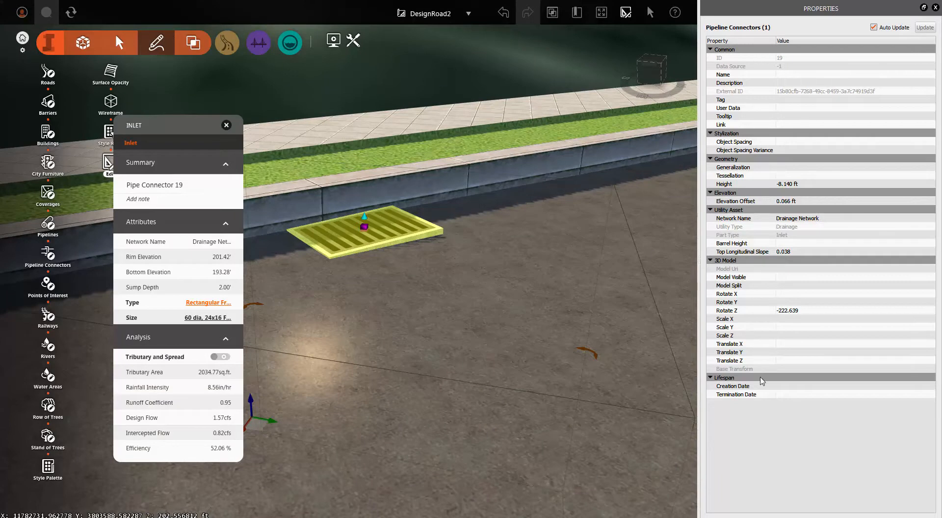
pyautogui.moveTo(761, 381)
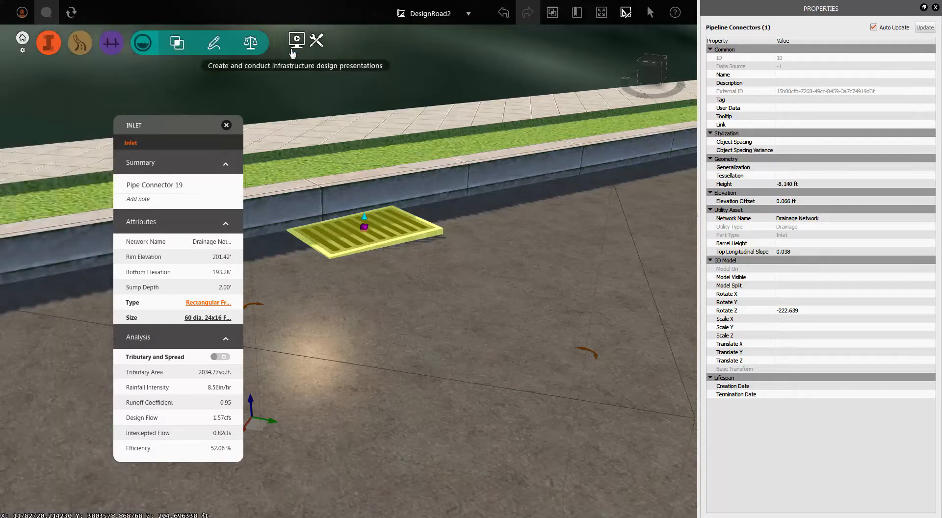
# - Switch to the drainage design toolset
pyautogui.click(214, 42)
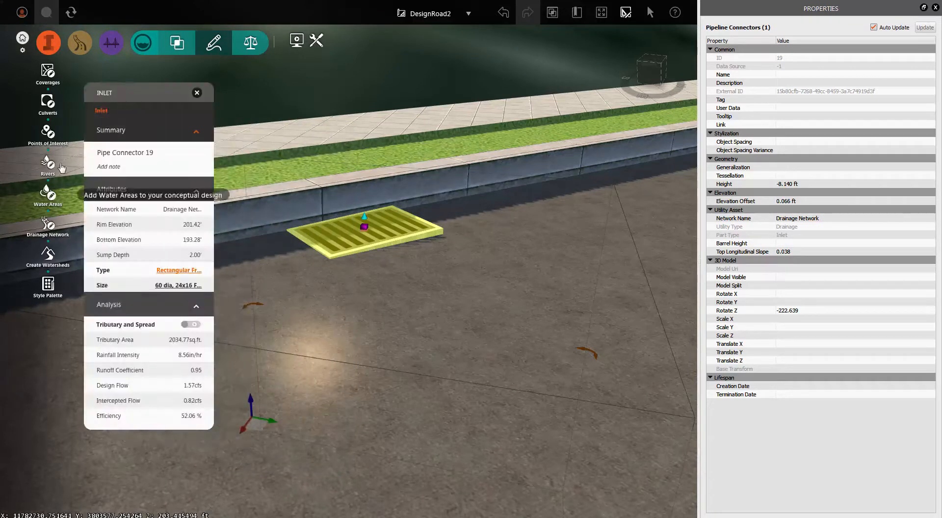
pyautogui.moveTo(47, 225)
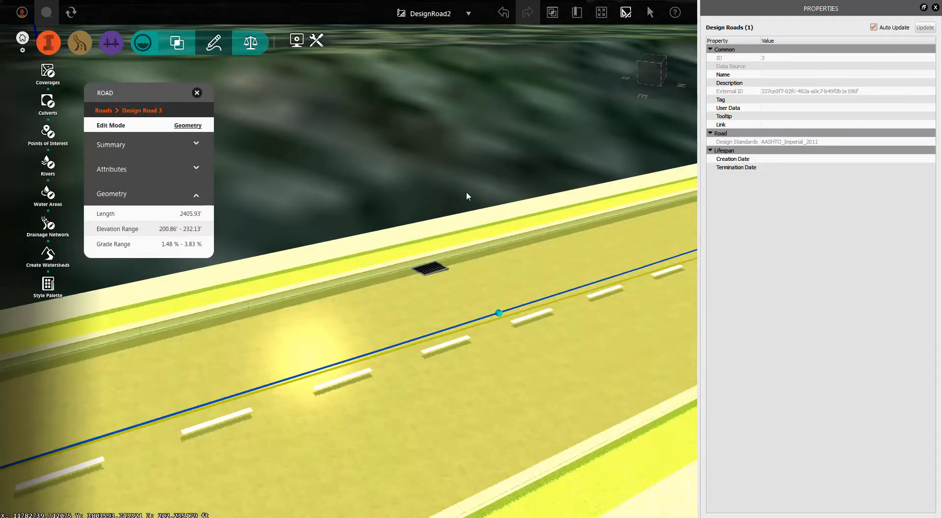
# - Clear the road selection, return to the model-building toolset and reselect the inlet
pyautogui.click(196, 92)
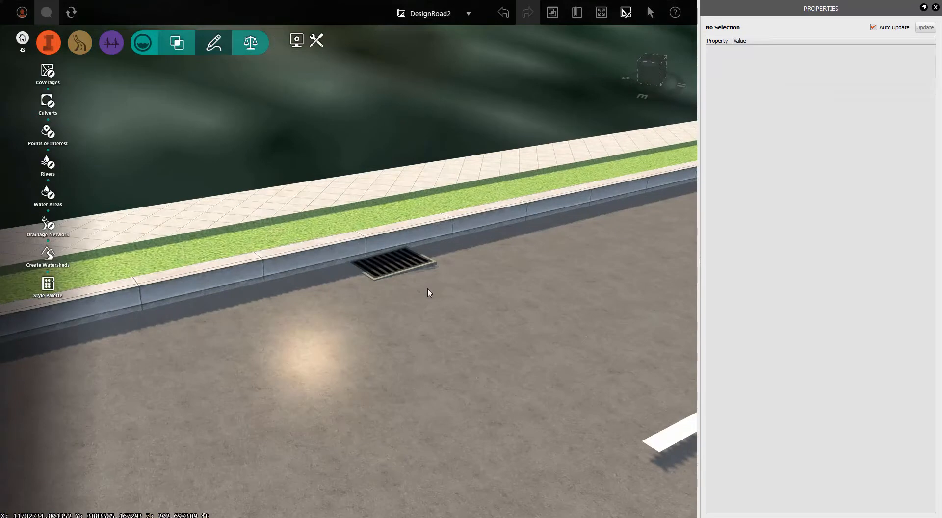
pyautogui.click(49, 42)
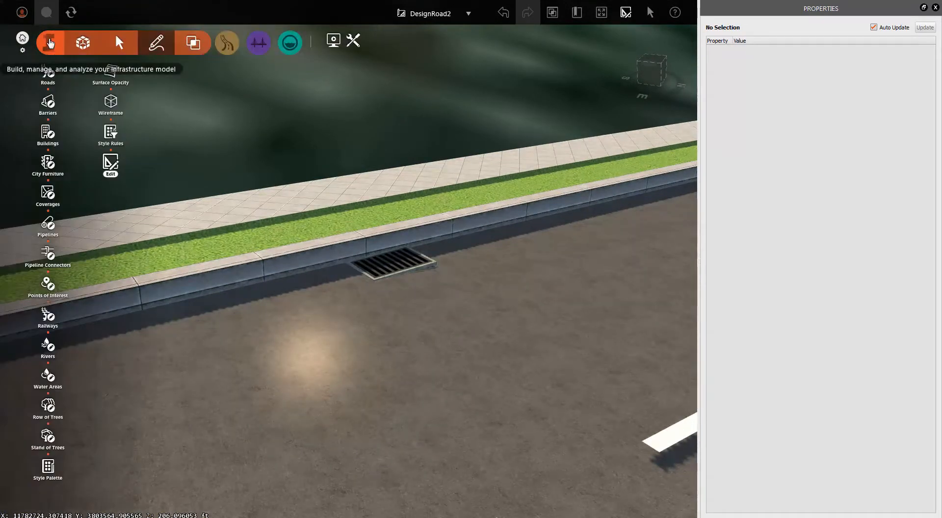
pyautogui.moveTo(47, 255)
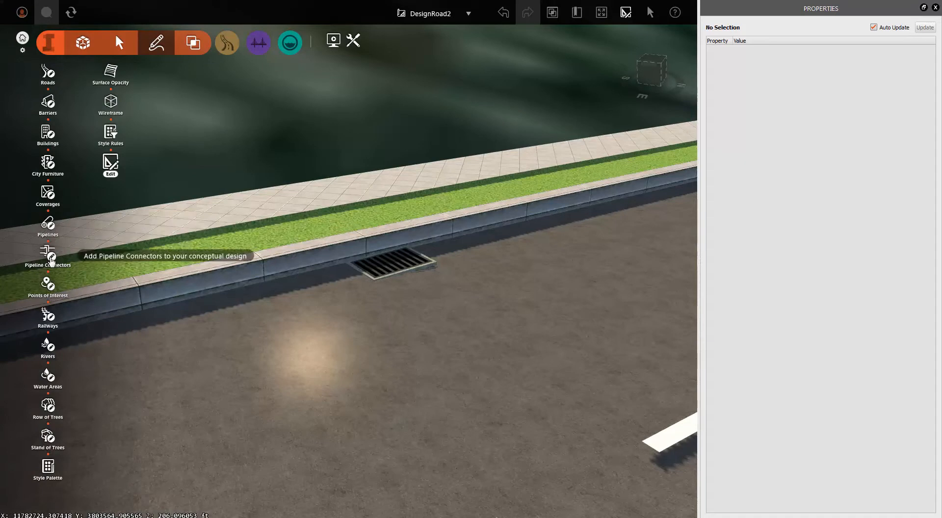
pyautogui.moveTo(47, 226)
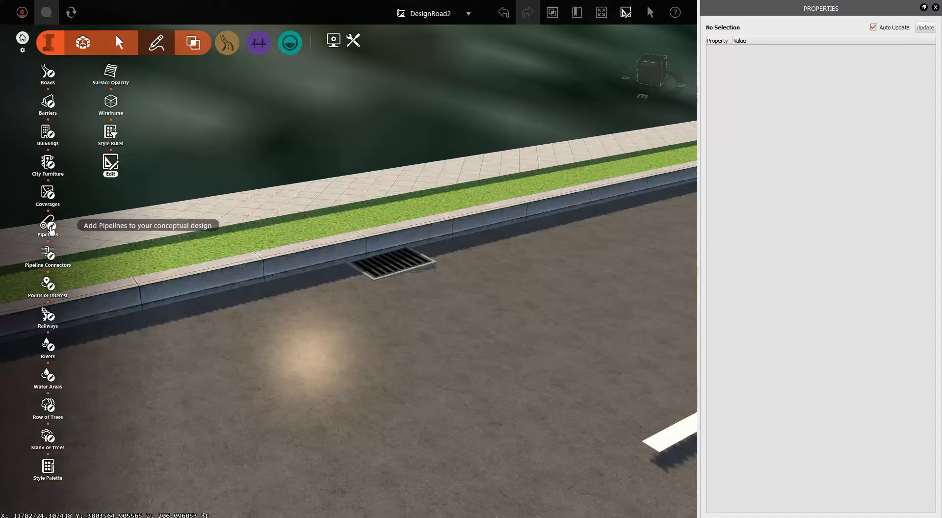
pyautogui.moveTo(54, 42)
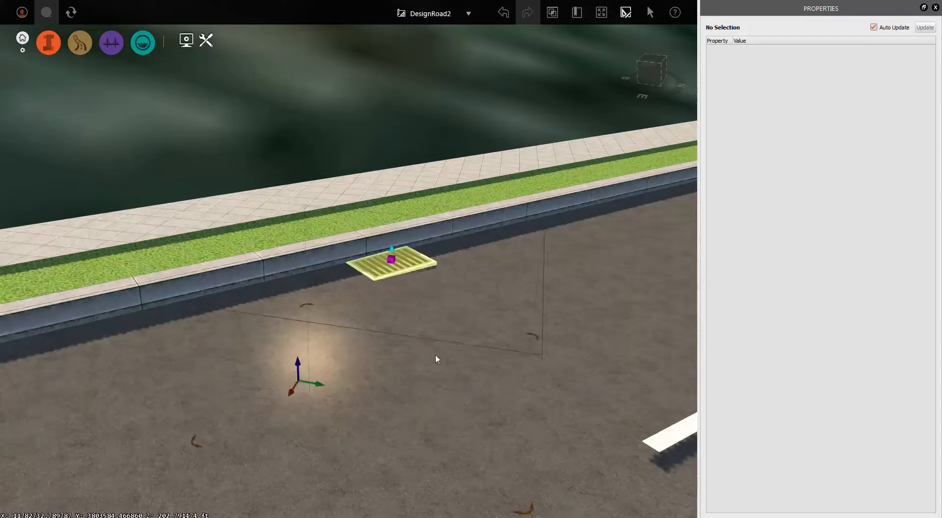
pyautogui.click(391, 261)
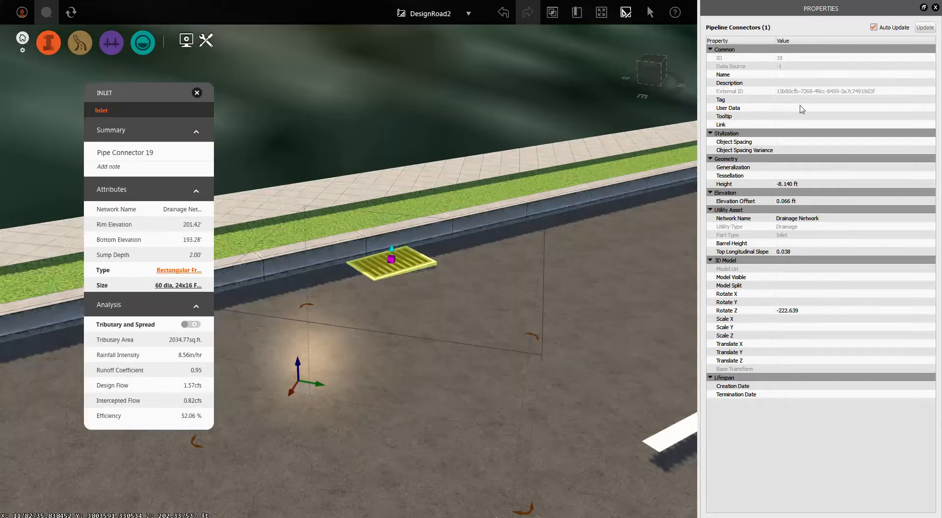
pyautogui.moveTo(794, 380)
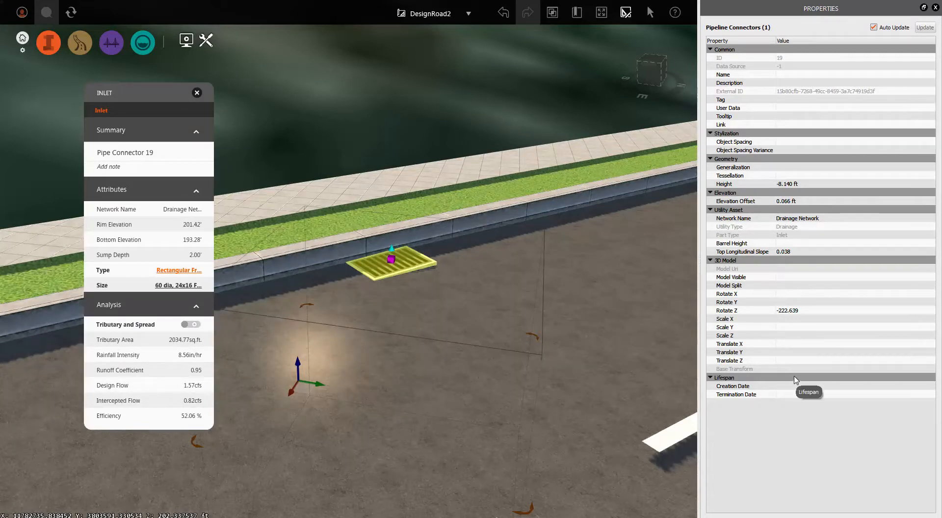
pyautogui.moveTo(748, 257)
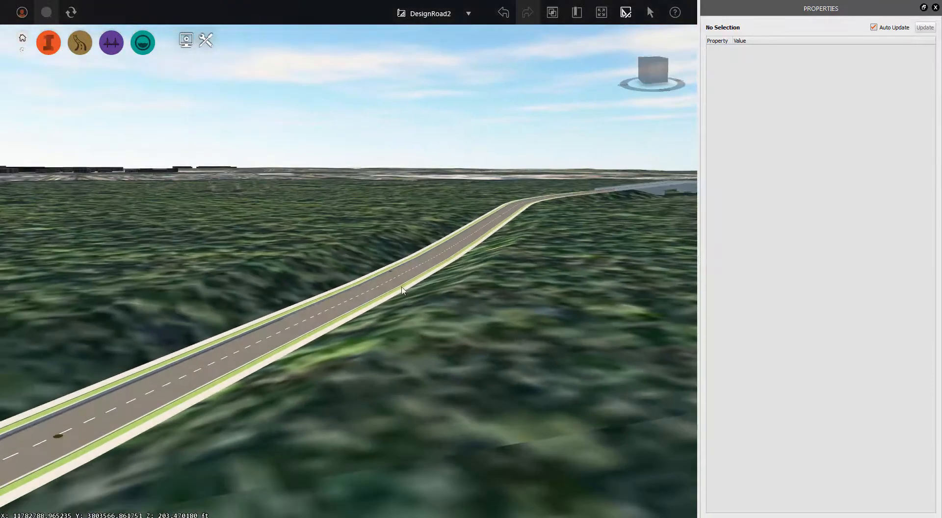
# - Select Design Road 3 to check its profile, 2405.93 ft long with 3.83% grade out
pyautogui.click(402, 291)
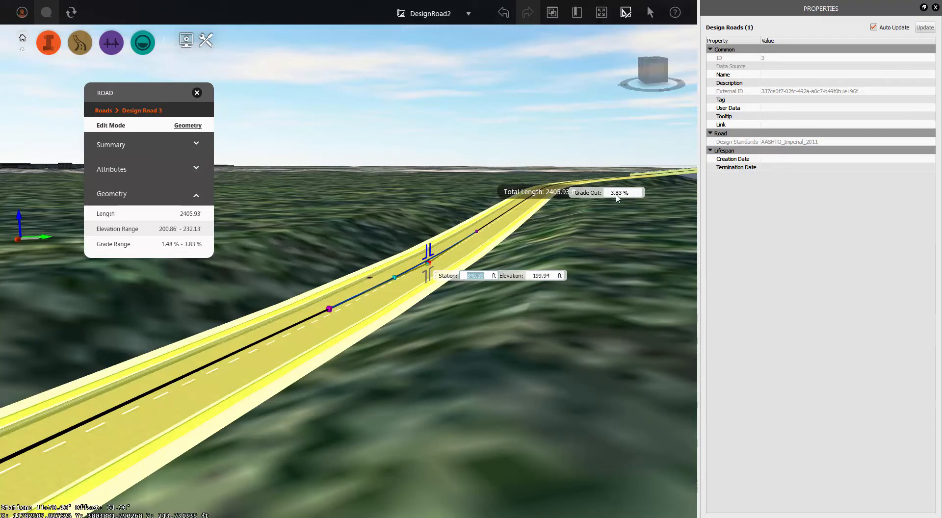
pyautogui.moveTo(607, 213)
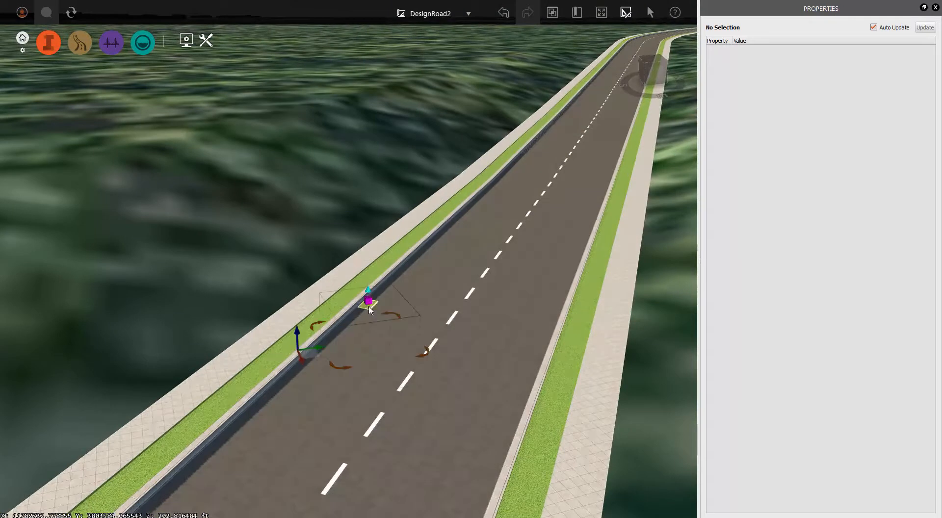
# - Reselect the inlet by the curb, its Top Longitudinal Slope still reading 0.038
pyautogui.click(370, 297)
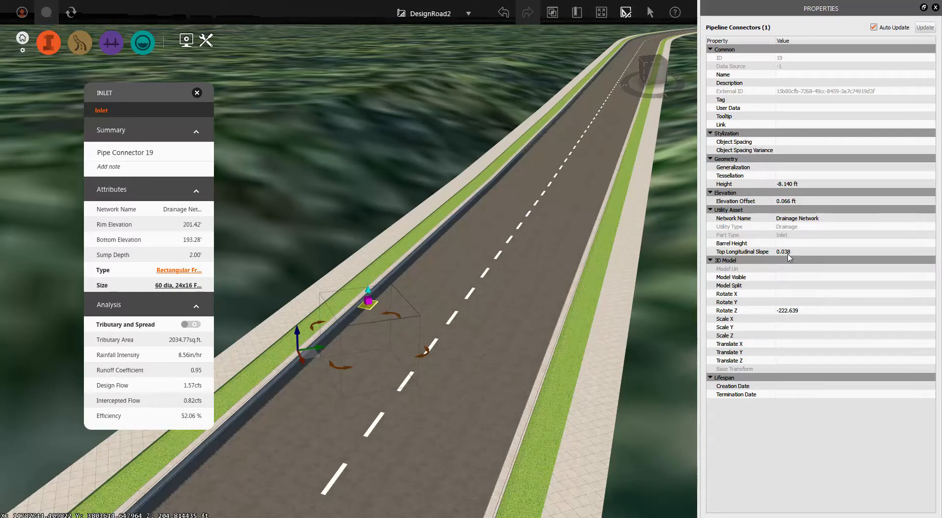
pyautogui.moveTo(775, 266)
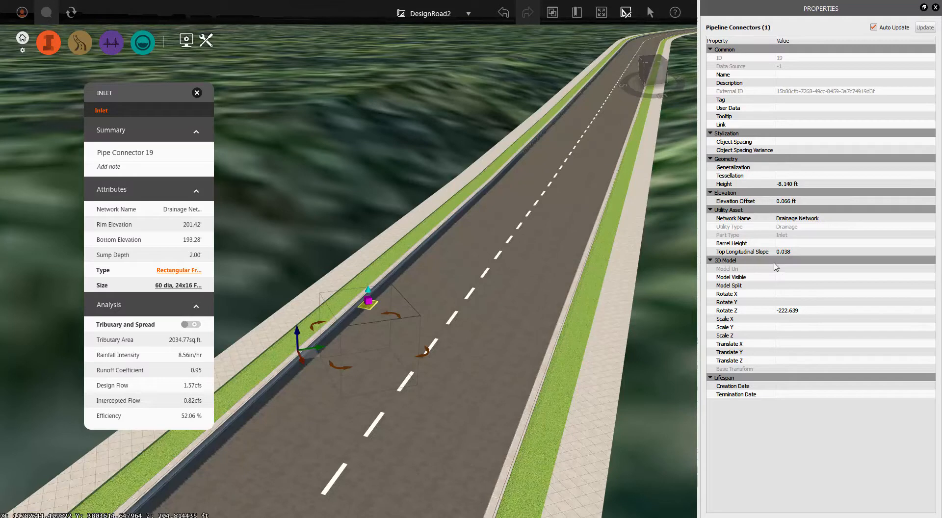
pyautogui.moveTo(799, 261)
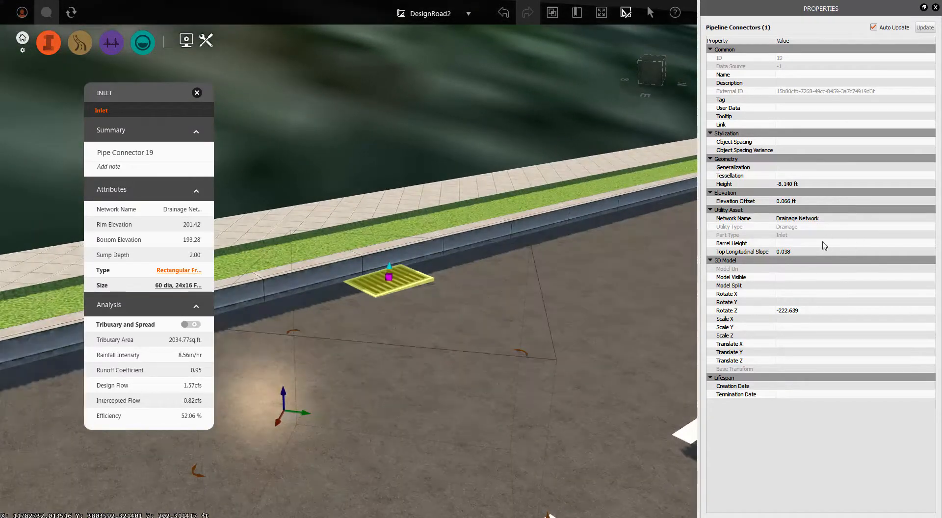
# - Set Pipe Connector 19's Top Longitudinal Slope to 0 so it lies flush with the pavement
pyautogui.click(841, 252)
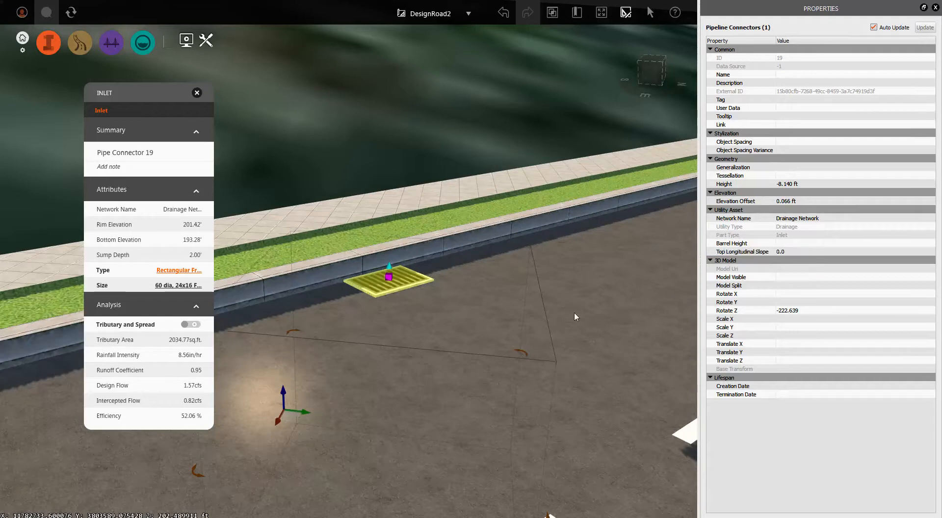
pyautogui.moveTo(388, 319)
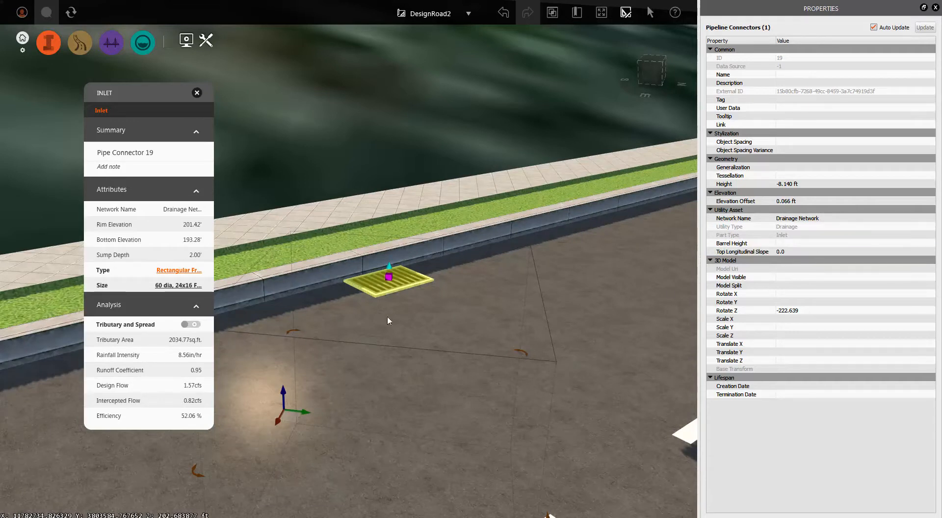